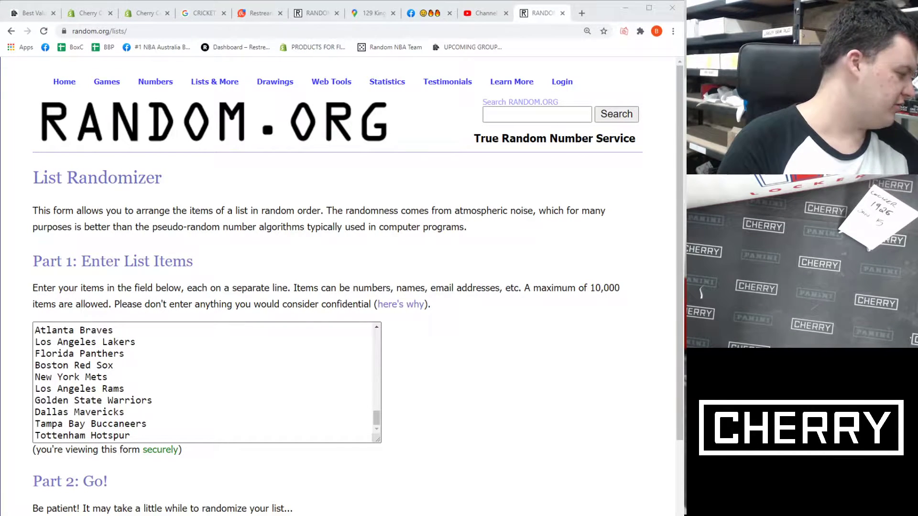
Randomize the 68-team list, then shuffle it again four times for five randomizations.
scroll(down, 3)
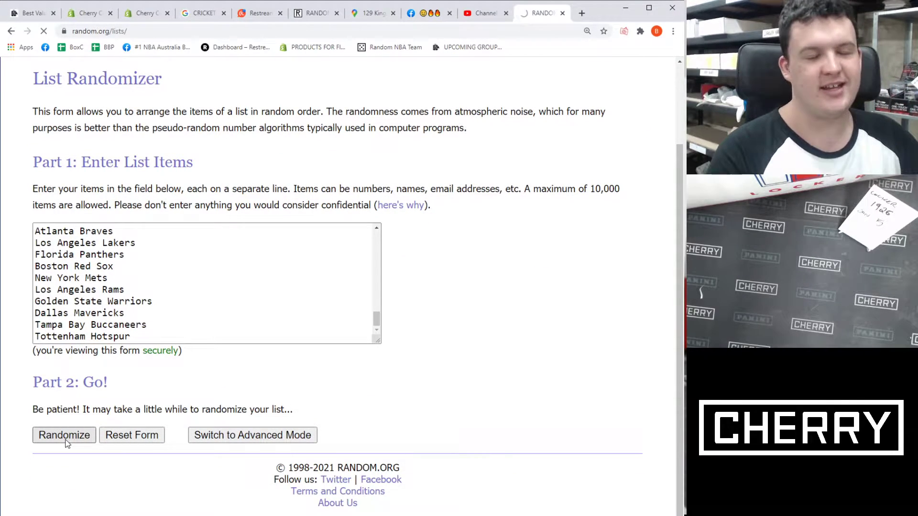
click(63, 435)
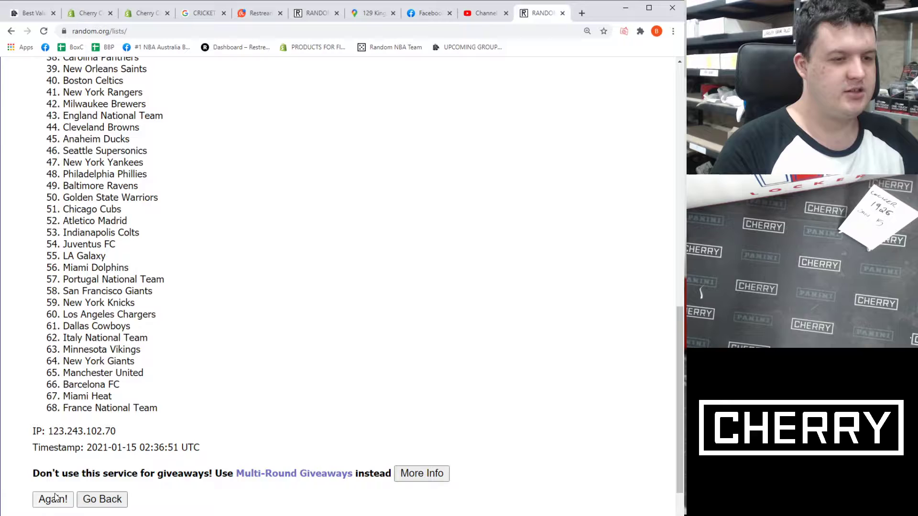
click(53, 500)
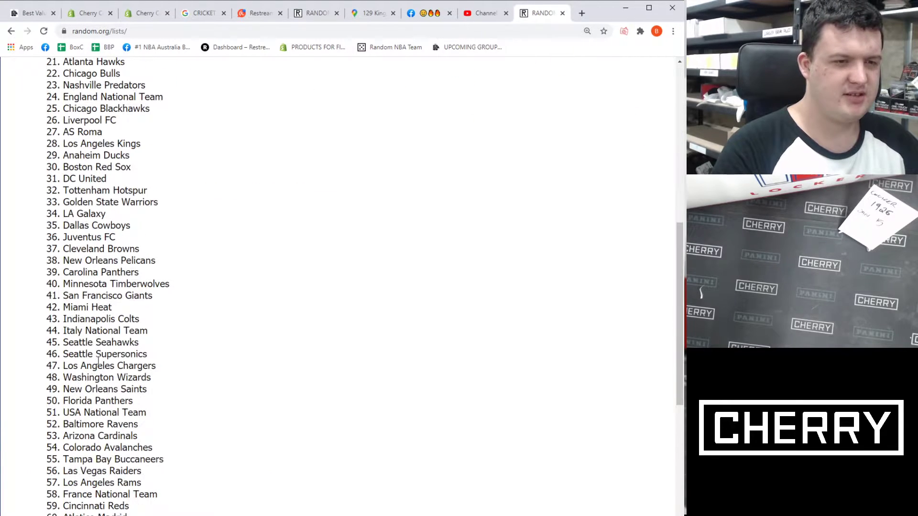
click(52, 435)
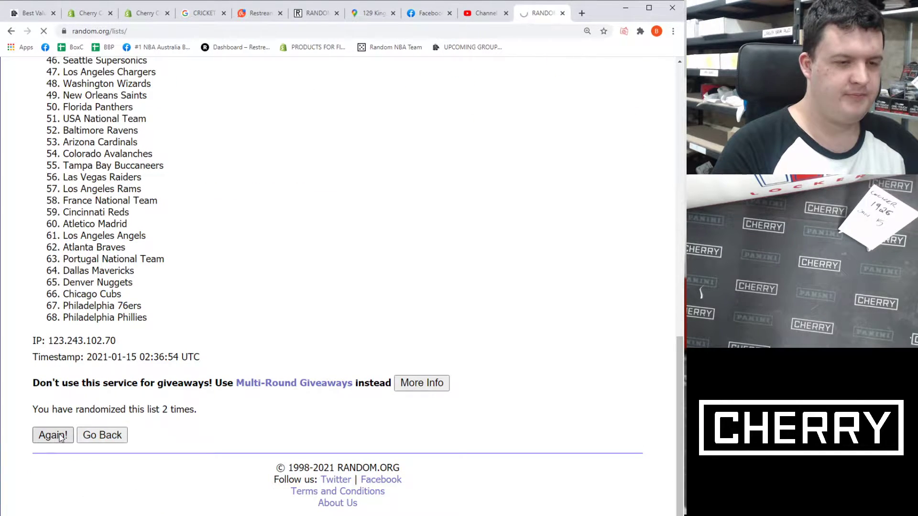
click(53, 435)
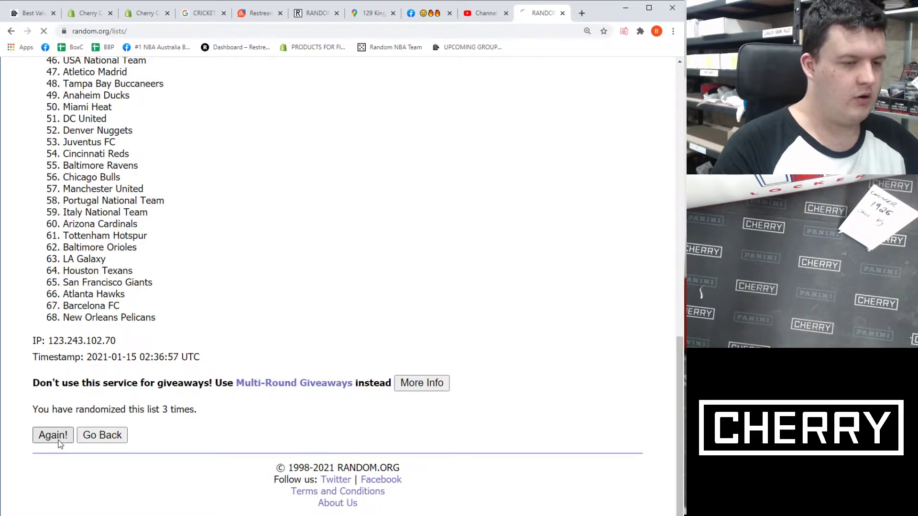
click(53, 435)
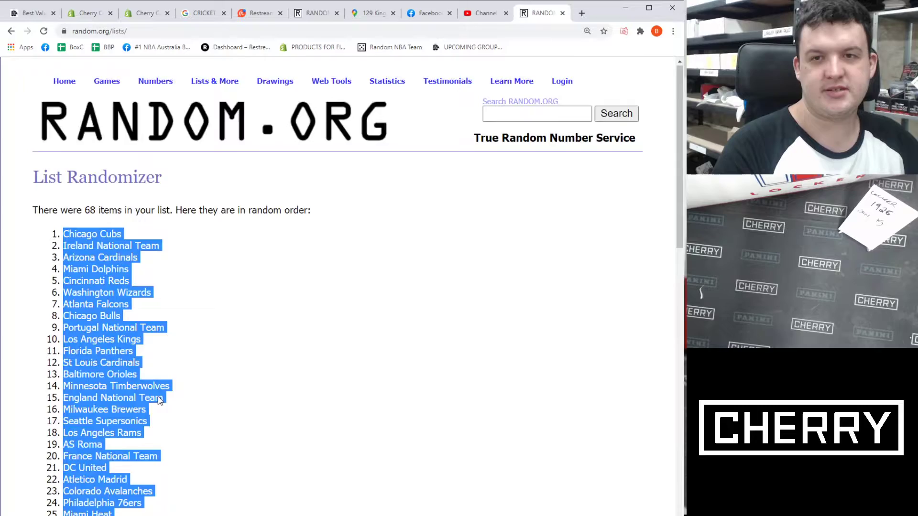
scroll(down, 3)
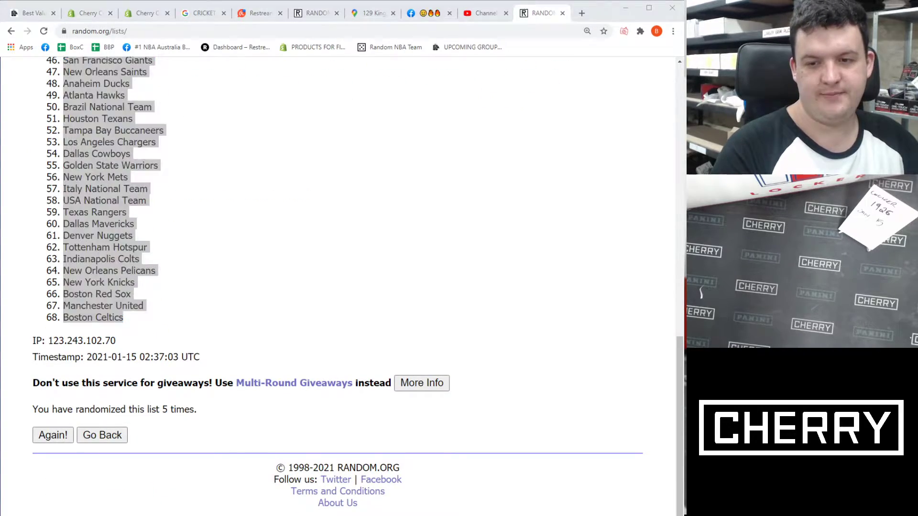